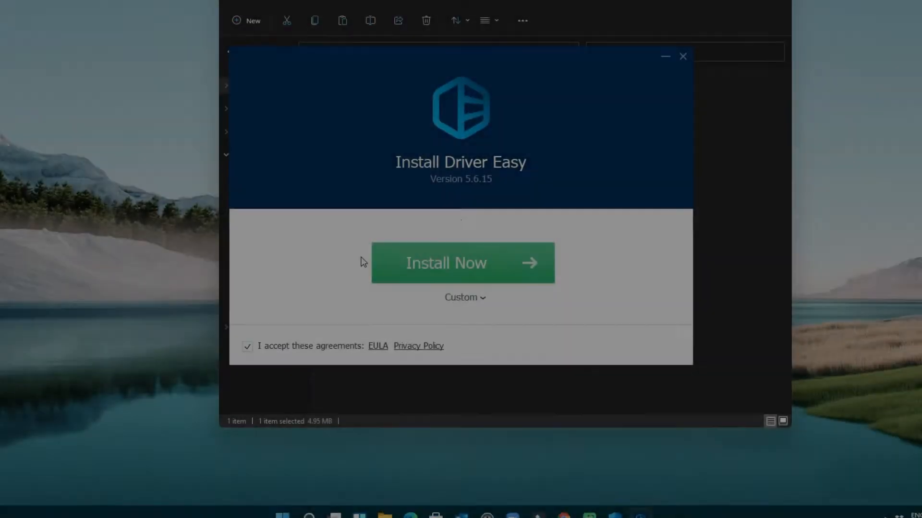
Close the Driver Easy Congratulations window and the Win+X menu, leaving the desktop
click(462, 262)
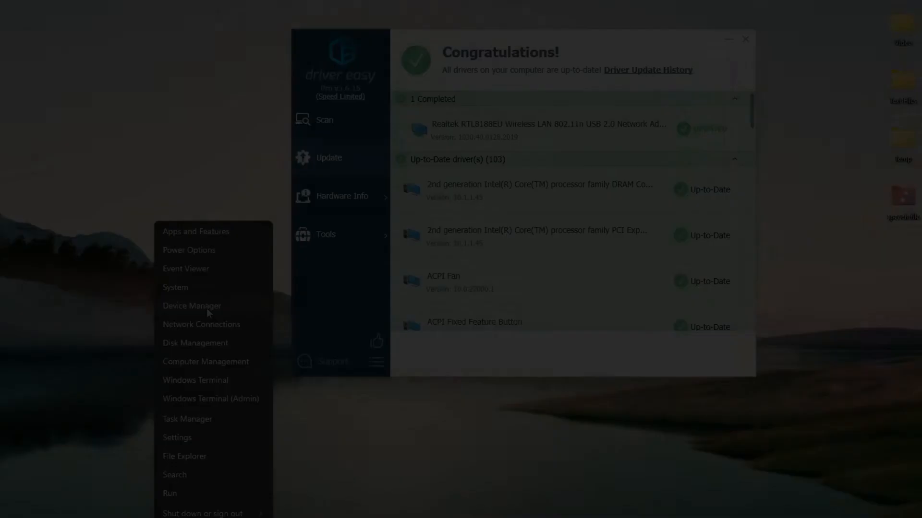
click(302, 297)
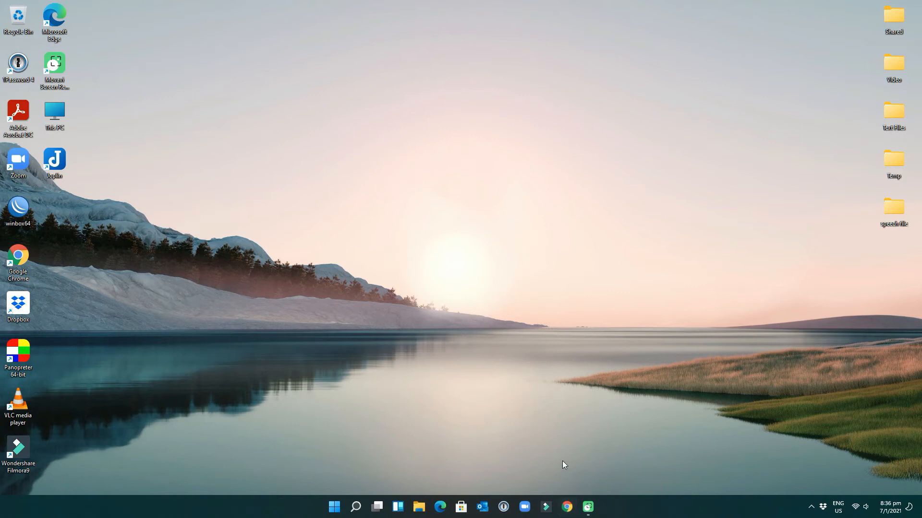
click(566, 507)
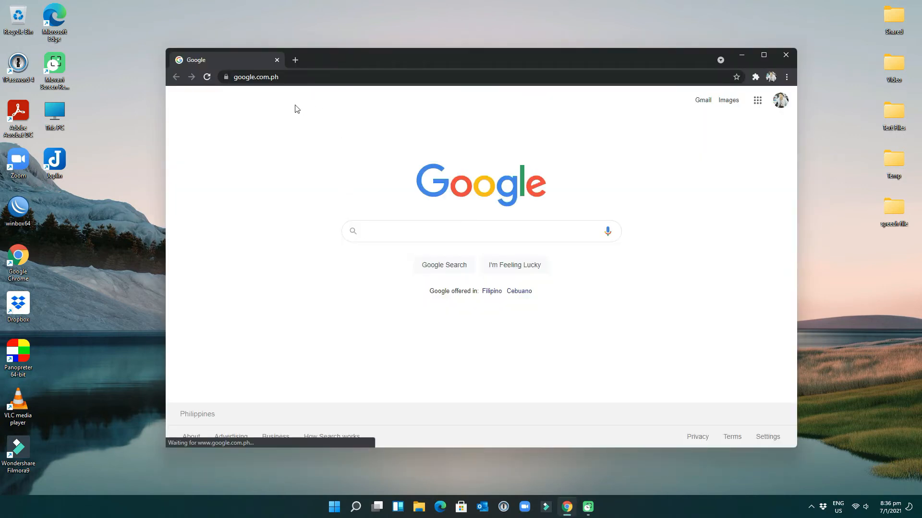
click(297, 77)
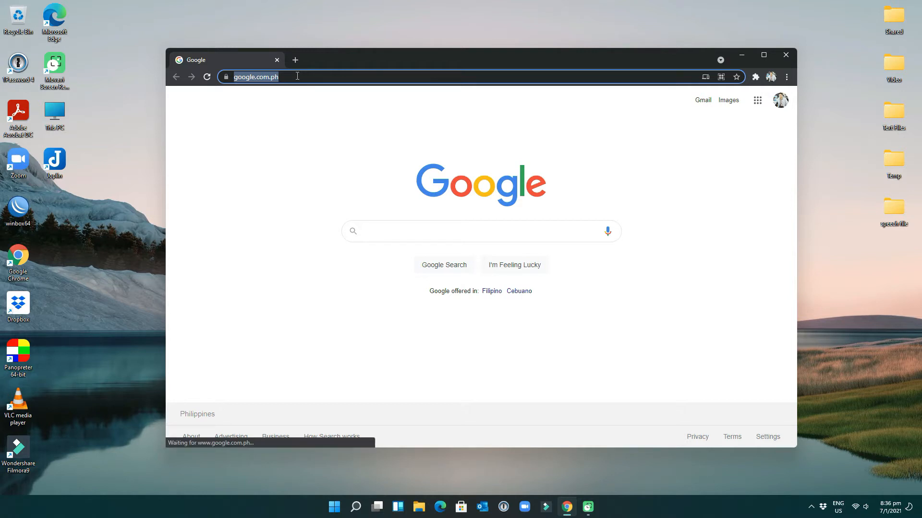
text(https://bit.ly/3waM3Cn)
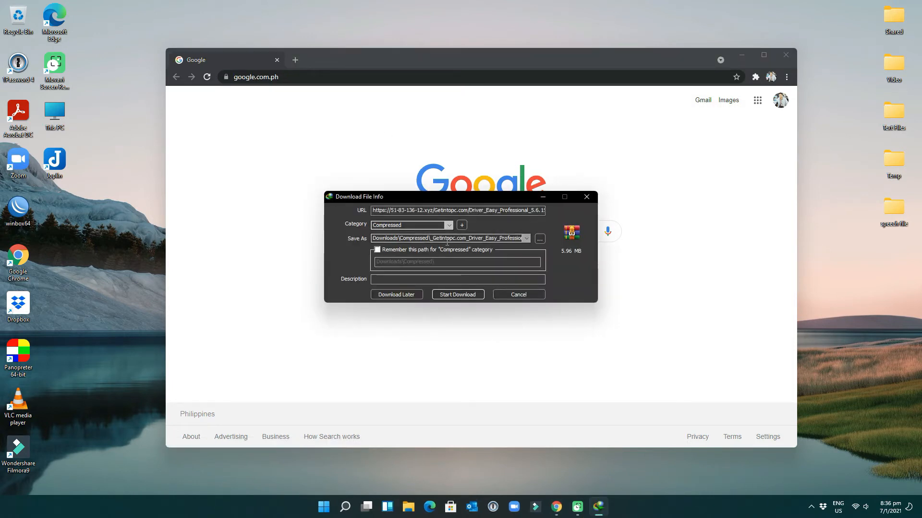
click(458, 295)
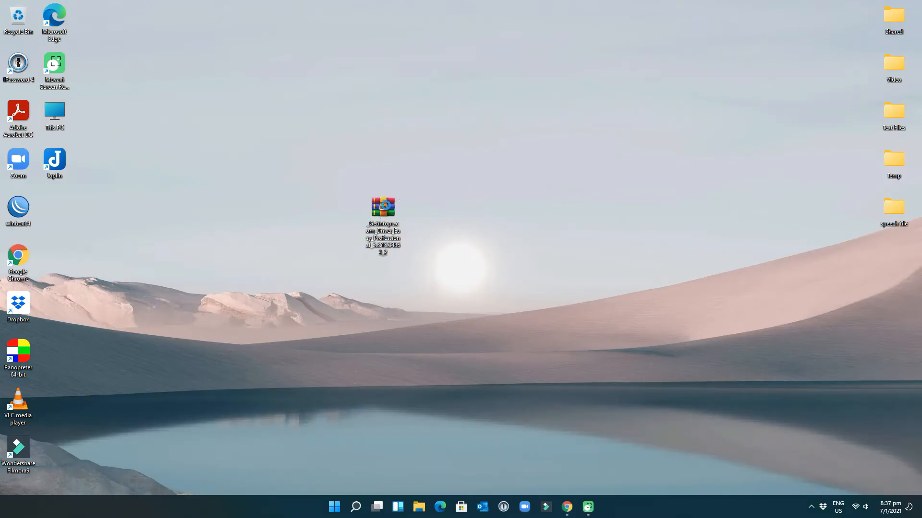
right_click(383, 211)
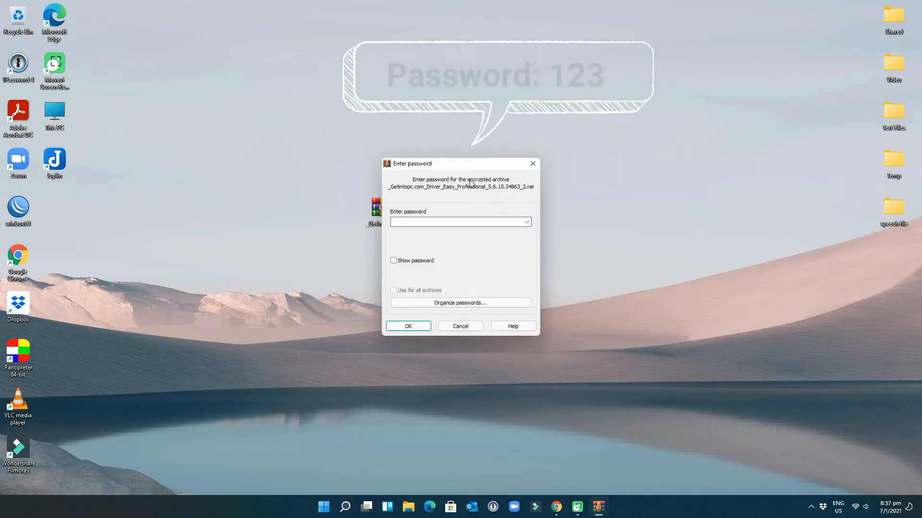
text(123)
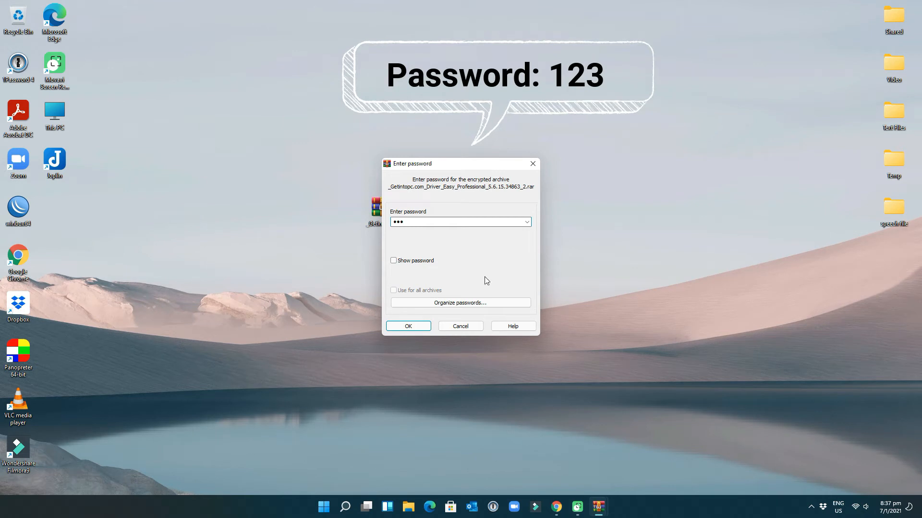
click(408, 326)
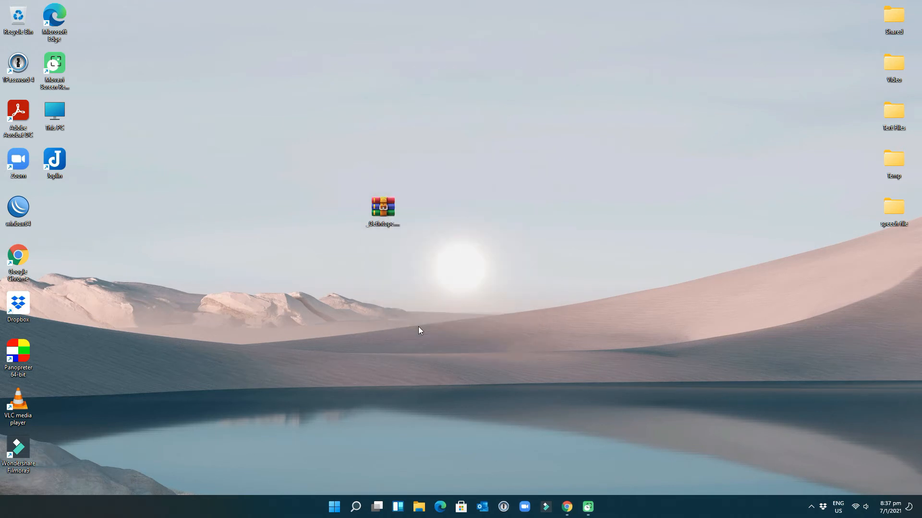
Run Setup from the extracted Driver Easy Professional folder
double_click(382, 209)
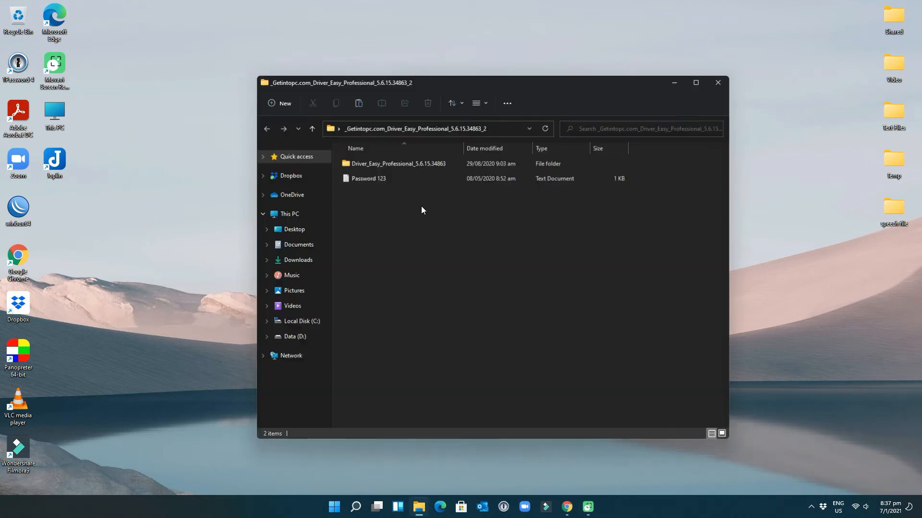
double_click(398, 163)
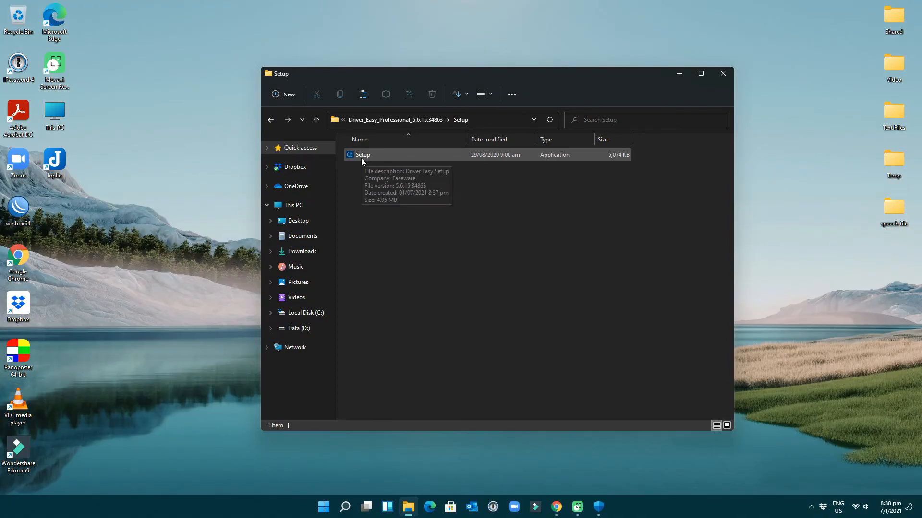
double_click(363, 155)
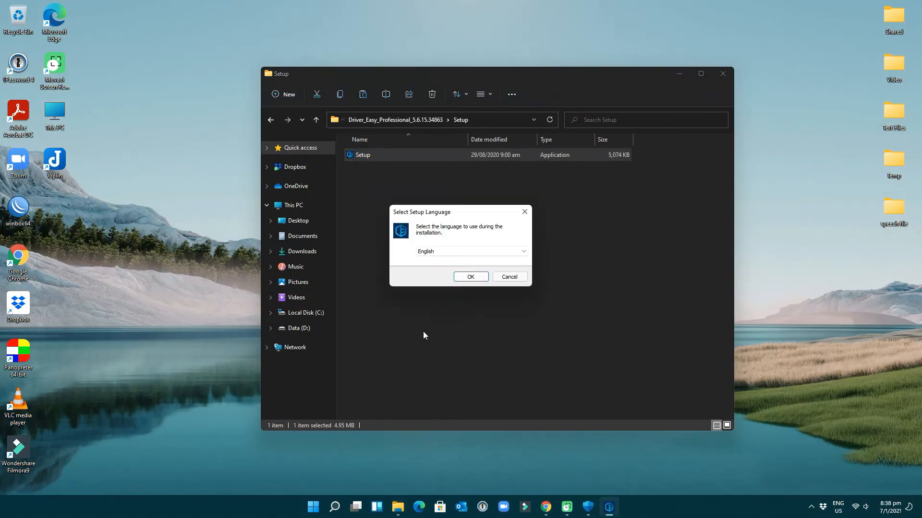
Install Driver Easy 5.6.15 in English and close the finished installer without launching
click(470, 276)
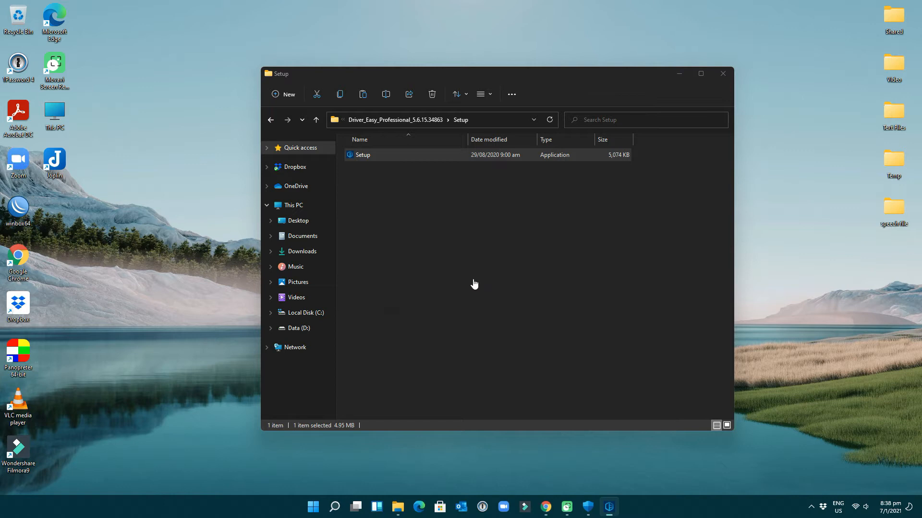
double_click(363, 154)
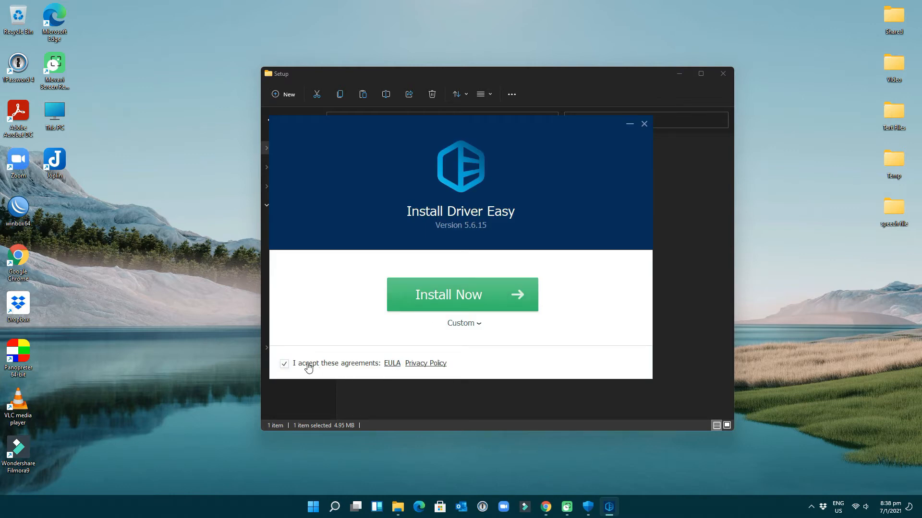
mouse_move(457, 295)
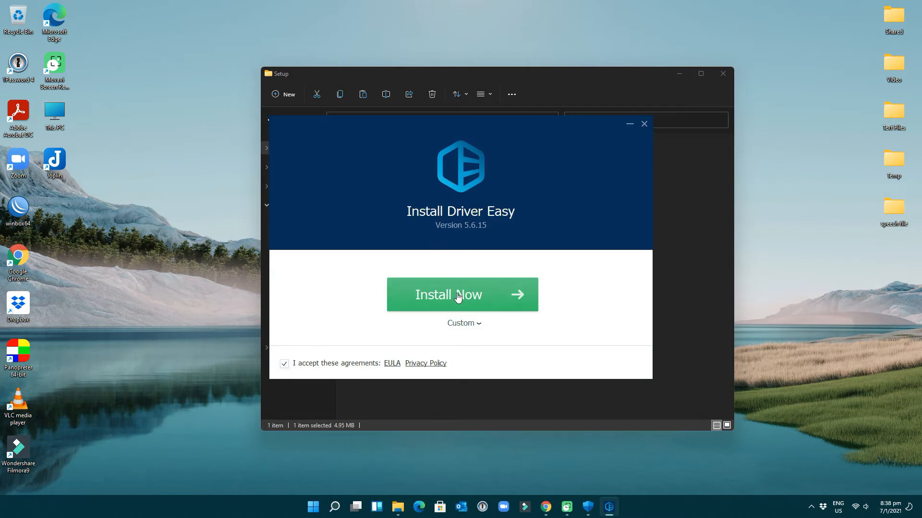
click(459, 295)
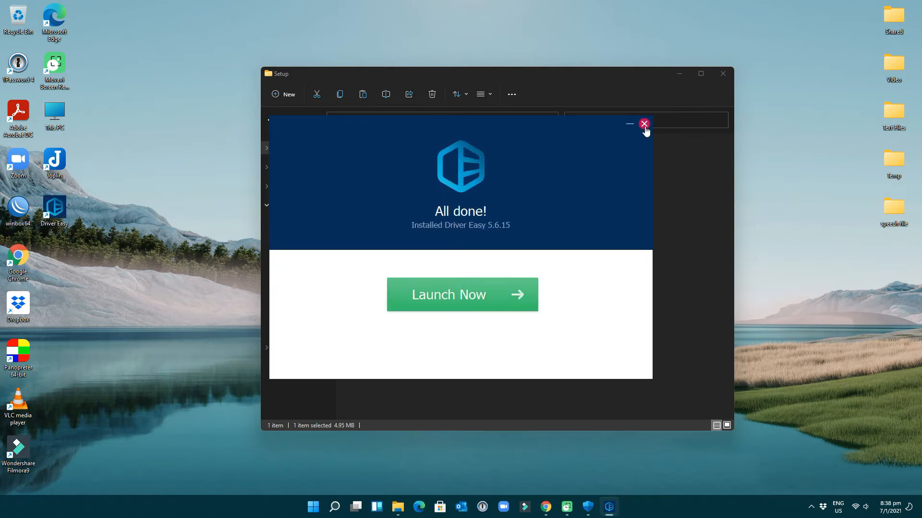
click(643, 124)
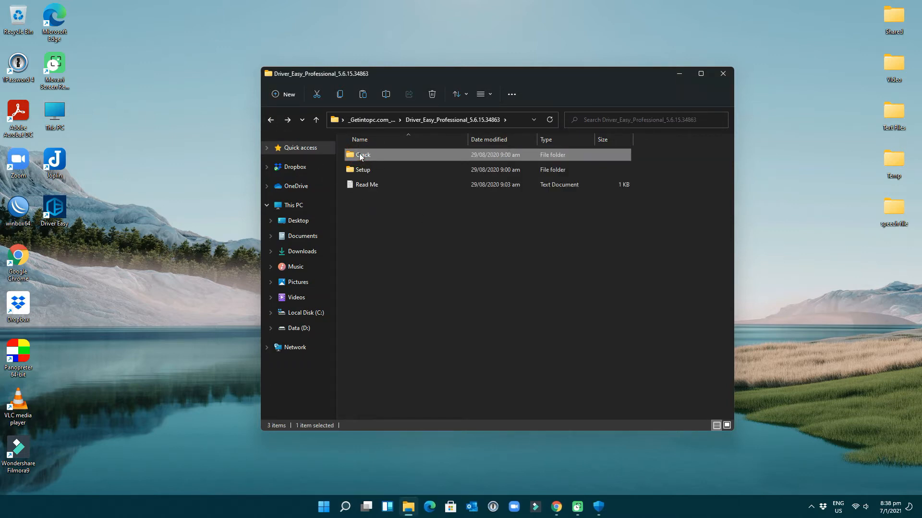
mouse_move(363, 156)
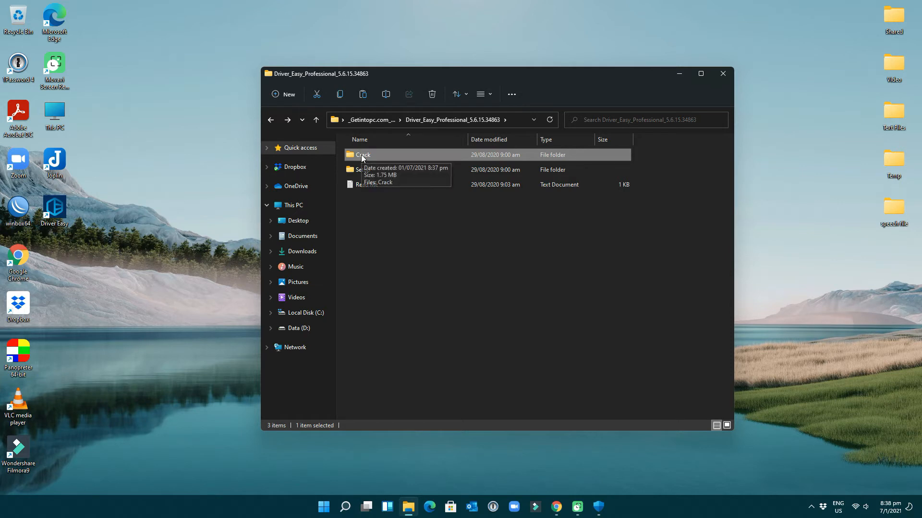
Extract the Crack ZIP and copy DriverEasy and Easeware.Driver.Core.dll from it
double_click(361, 154)
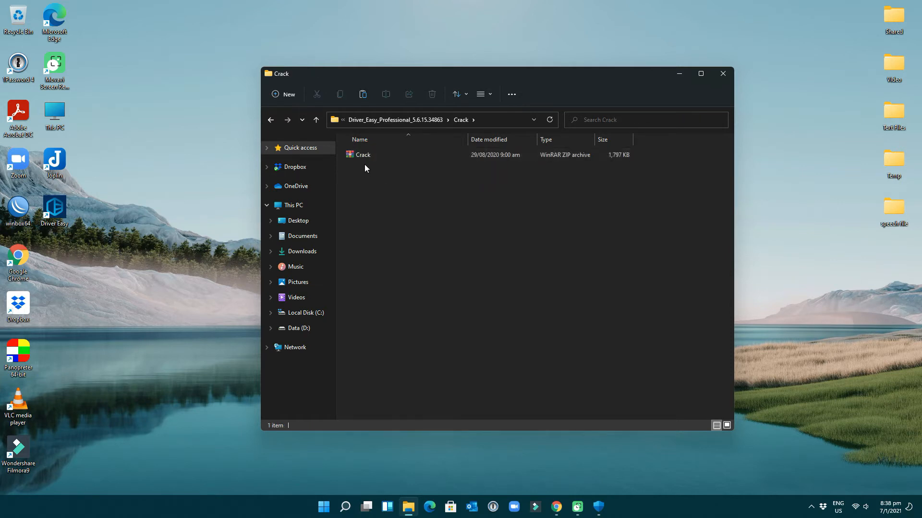
right_click(361, 155)
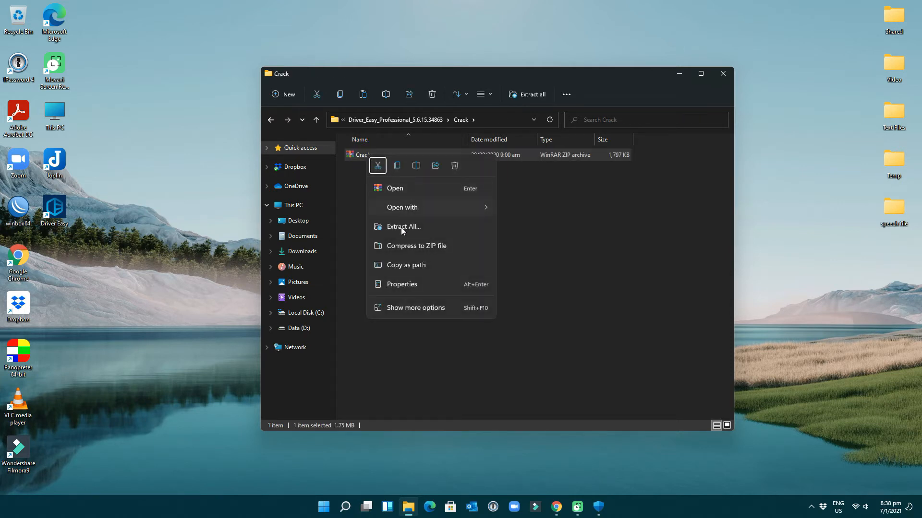
click(415, 307)
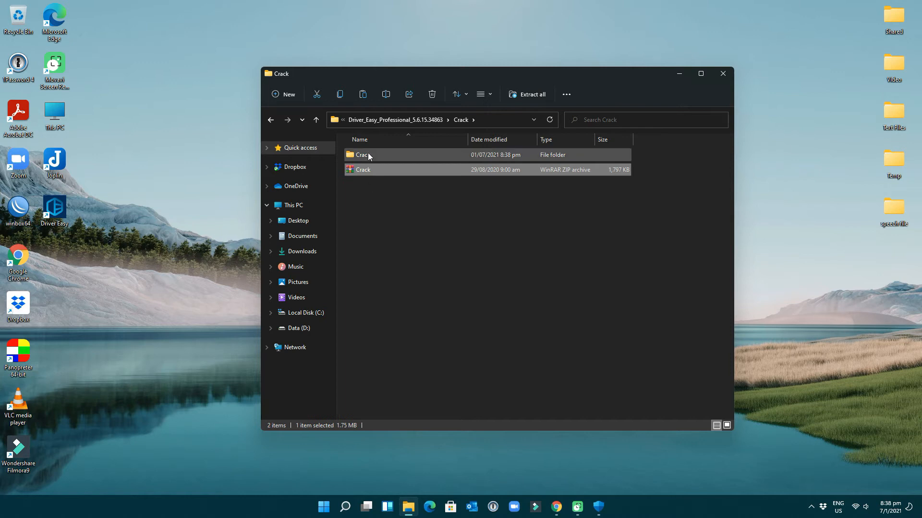
double_click(362, 155)
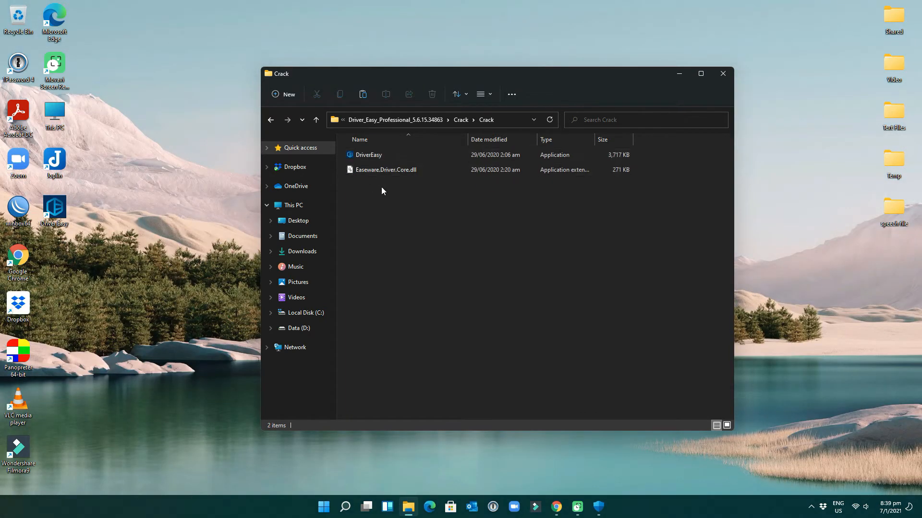
click(368, 154)
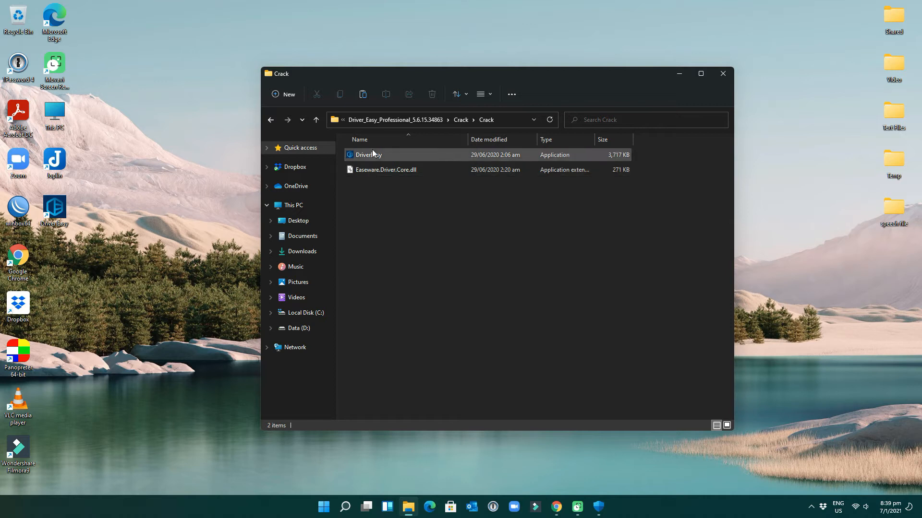
click(369, 155)
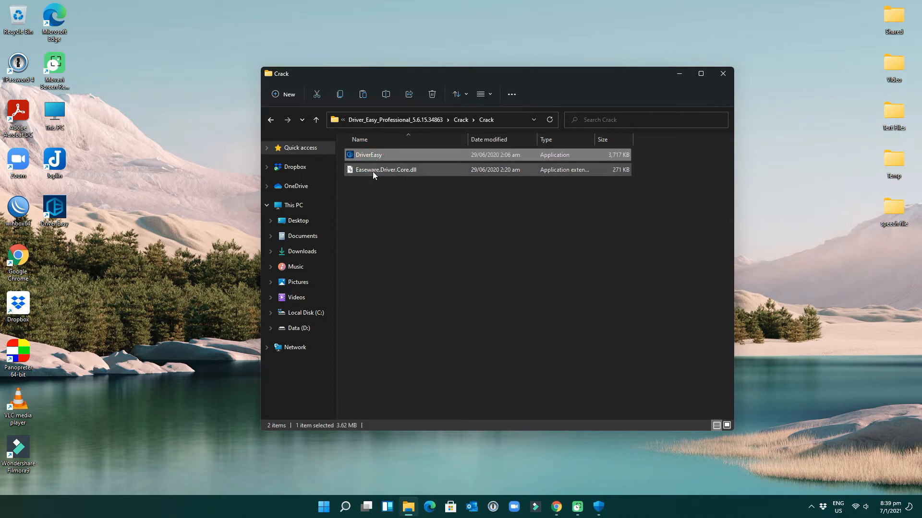
right_click(374, 169)
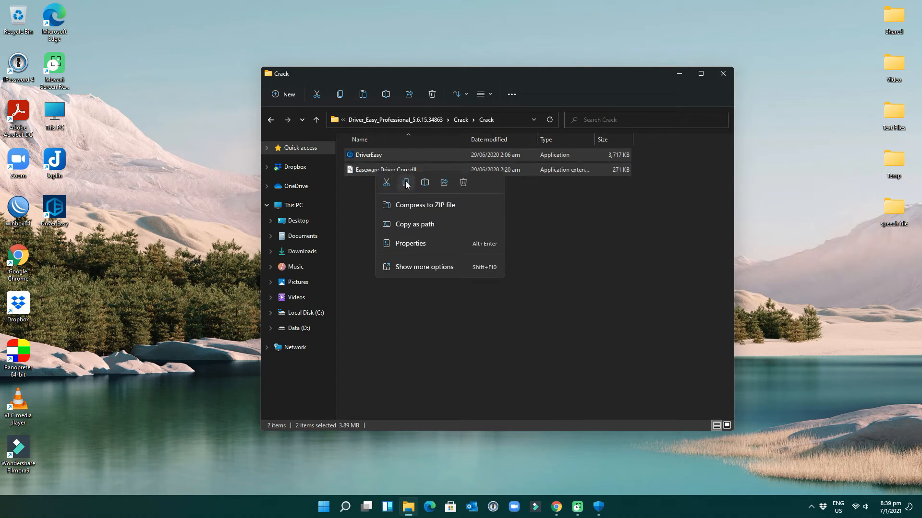
mouse_move(405, 182)
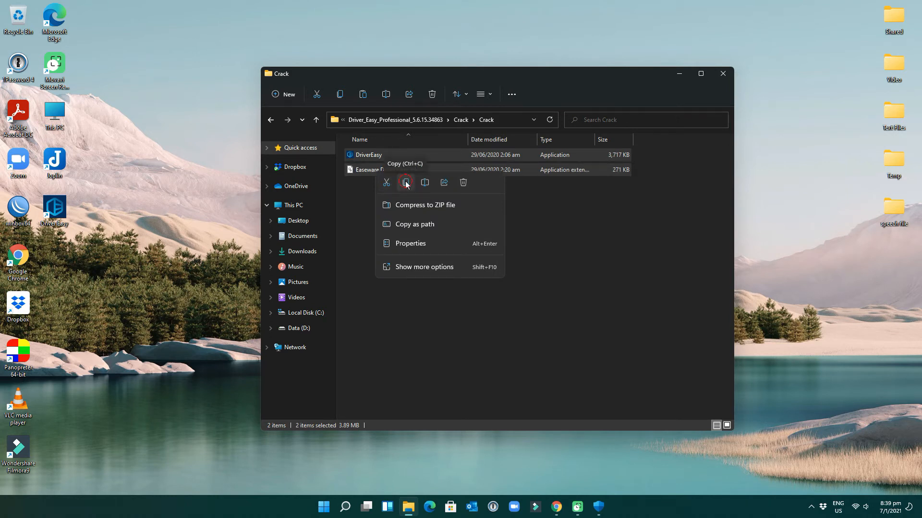
click(405, 183)
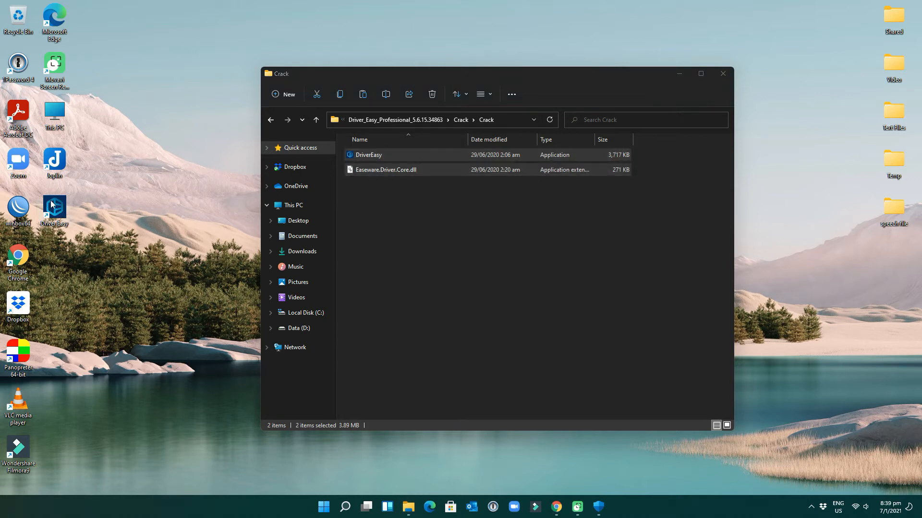
Paste both files into Driver Easy's installation folder, granting admin permission for all
right_click(54, 205)
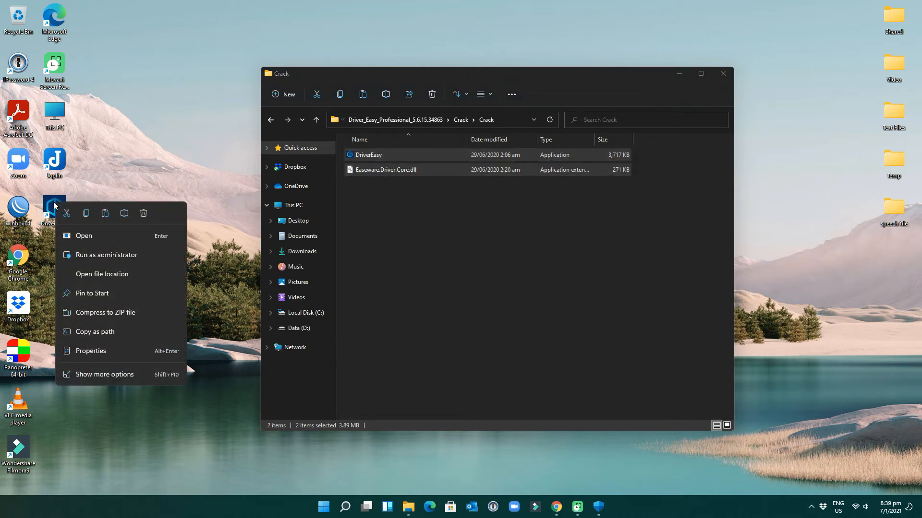
mouse_move(117, 379)
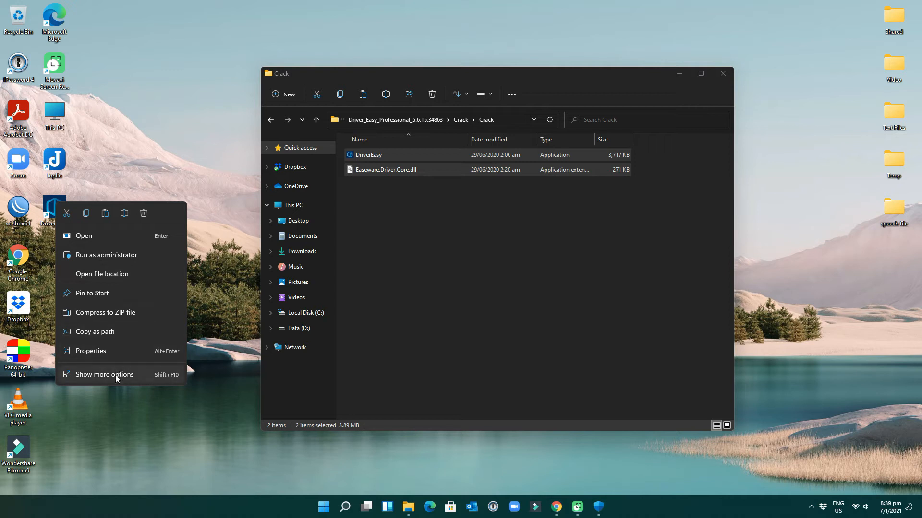
click(84, 236)
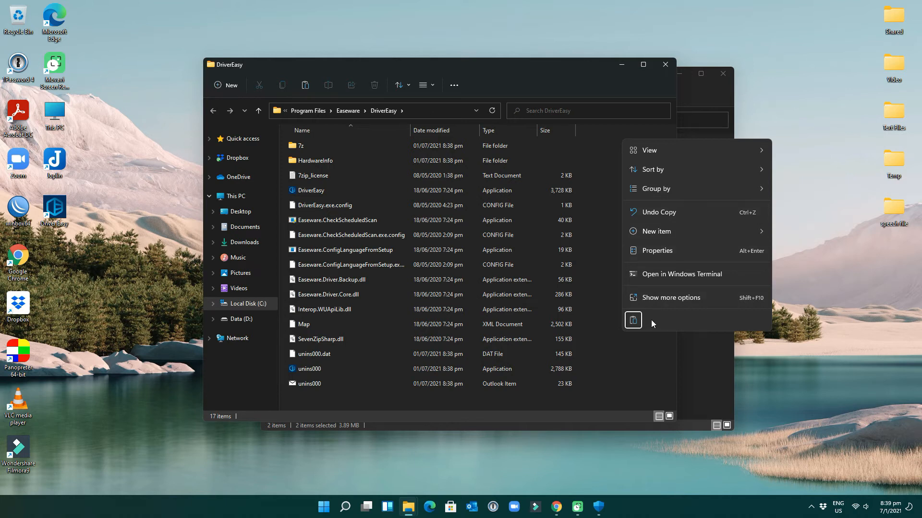
mouse_move(632, 322)
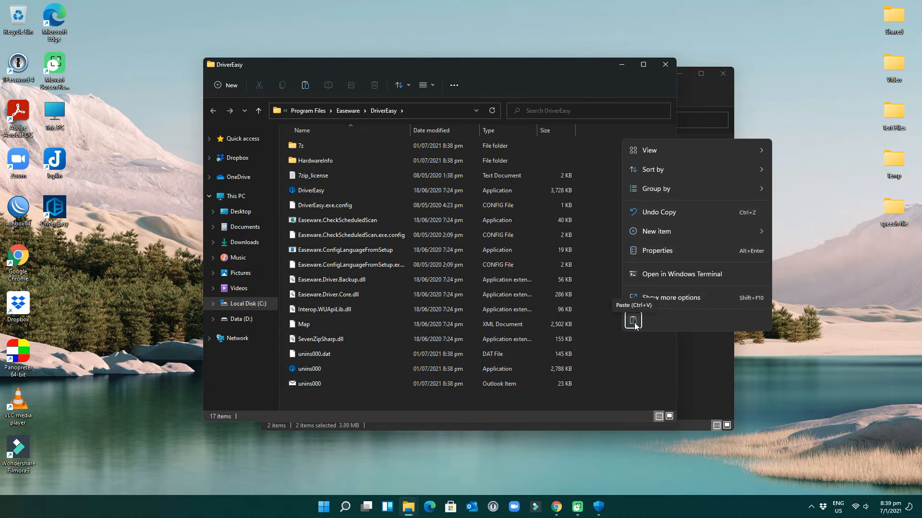
click(632, 320)
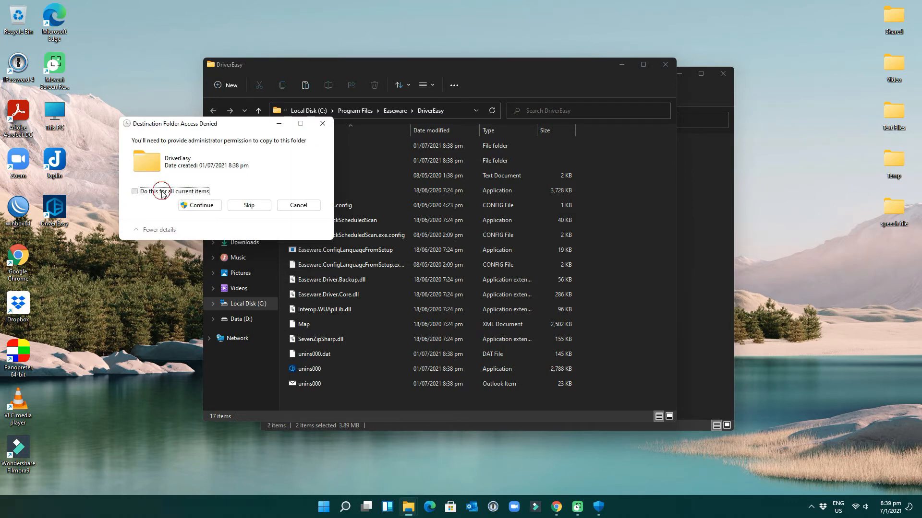
click(199, 205)
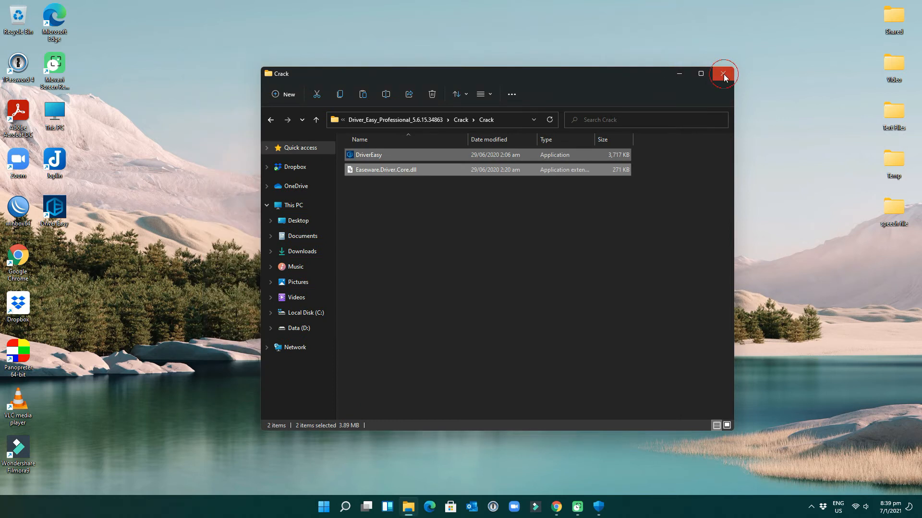
Close the Crack folder window, leaving the desktop
click(724, 73)
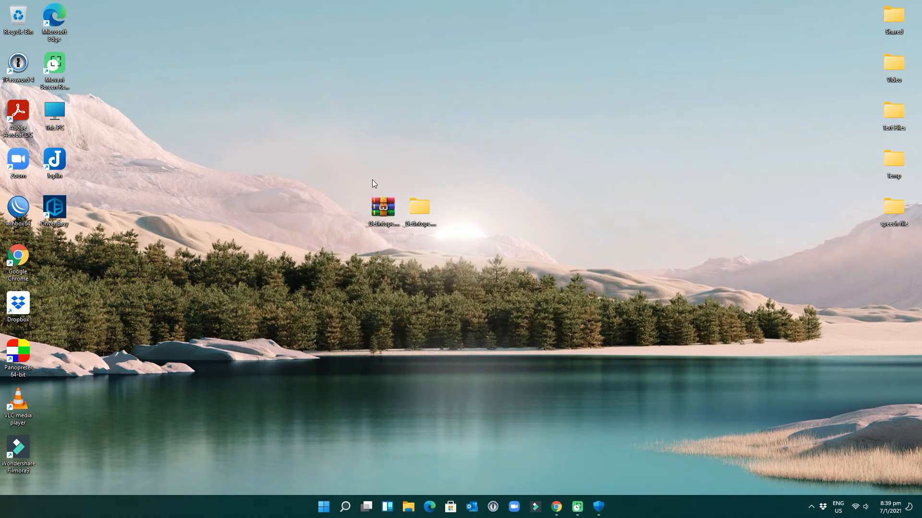
mouse_move(54, 209)
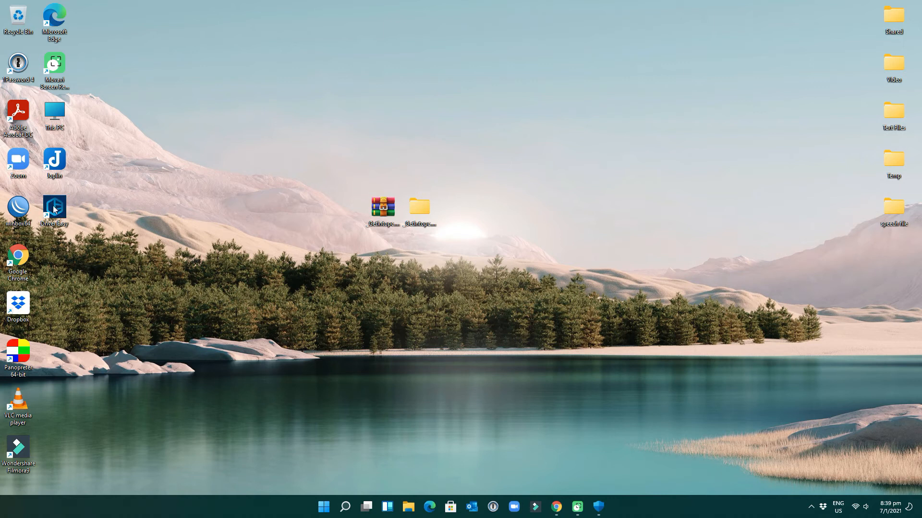
mouse_move(184, 189)
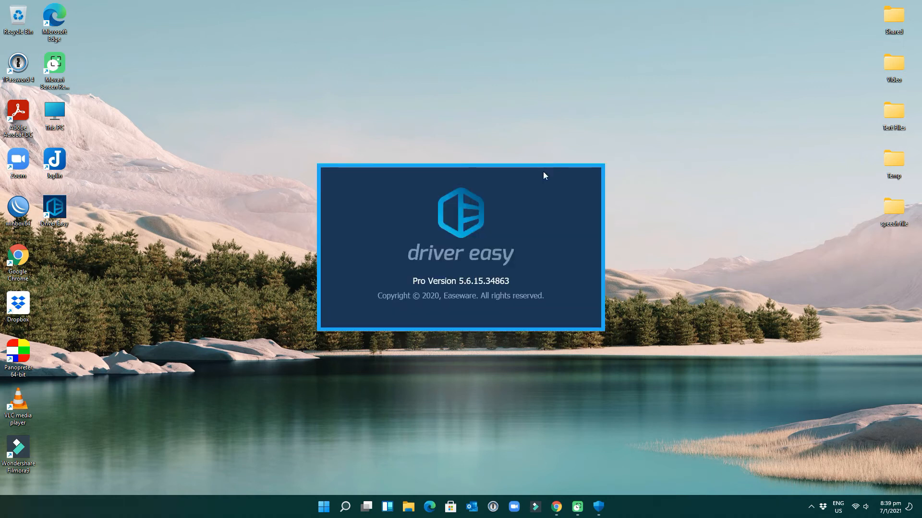
mouse_move(533, 229)
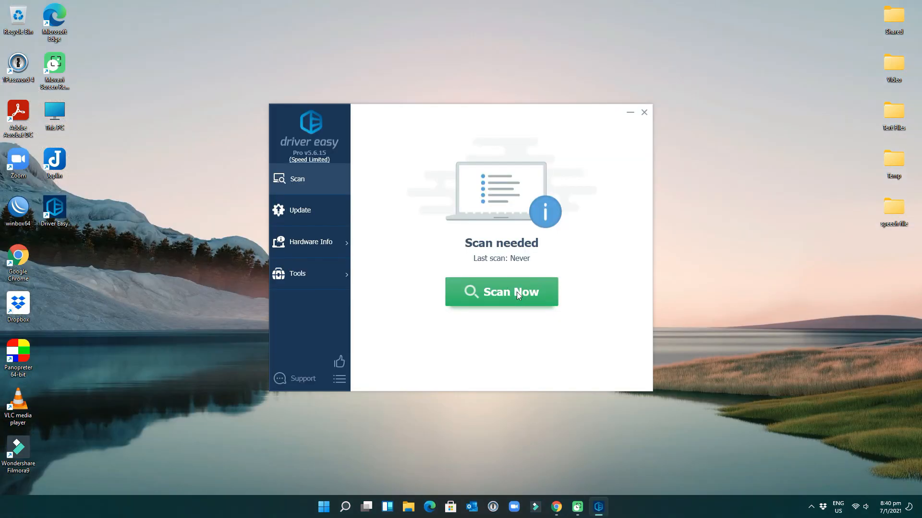
Scan for drivers, revealing one outdated Realtek RTL8188EU adapter and 103 up-to-date
click(501, 292)
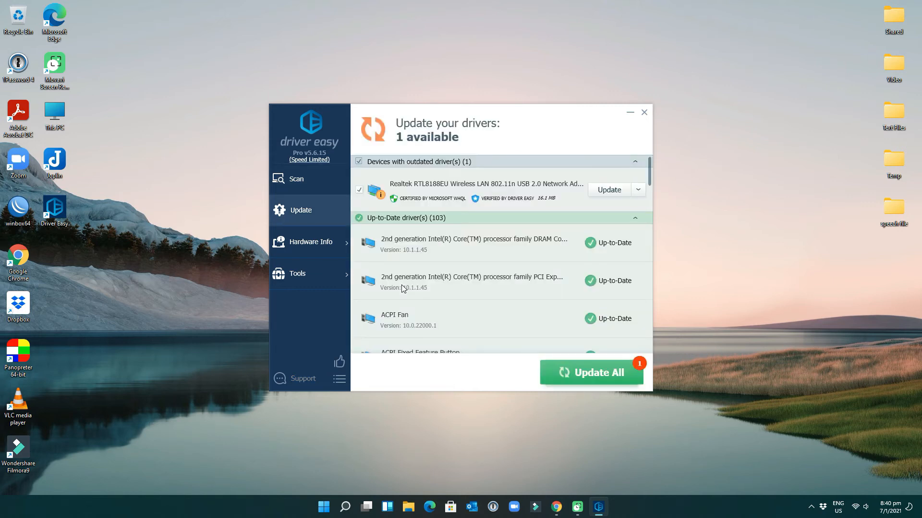
mouse_move(542, 261)
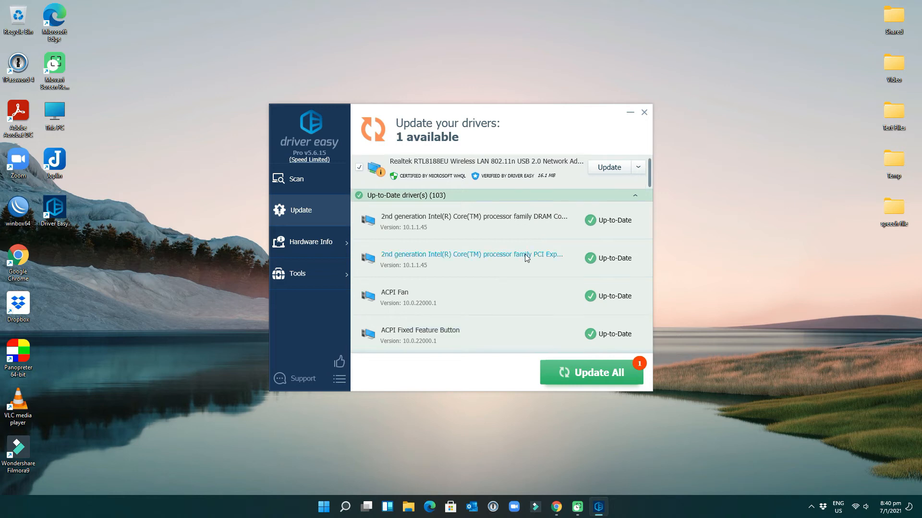
scroll(down, 3)
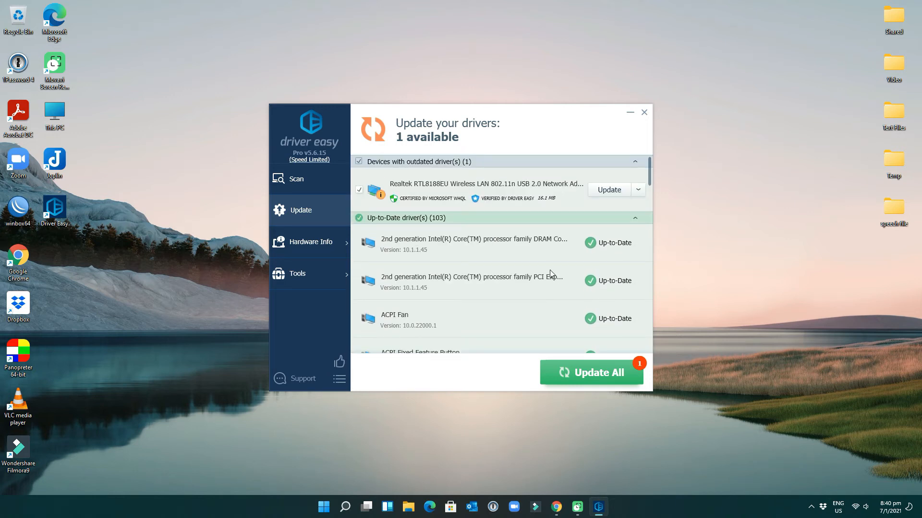
mouse_move(606, 365)
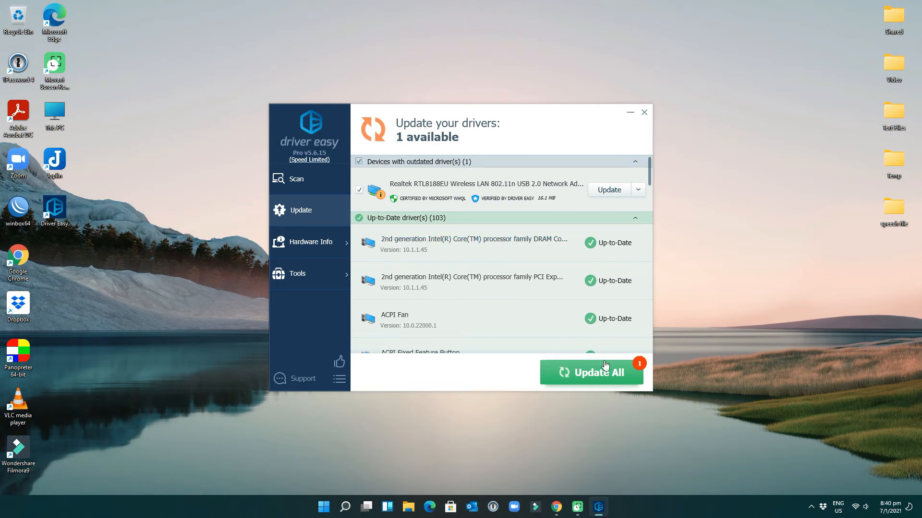
mouse_move(606, 382)
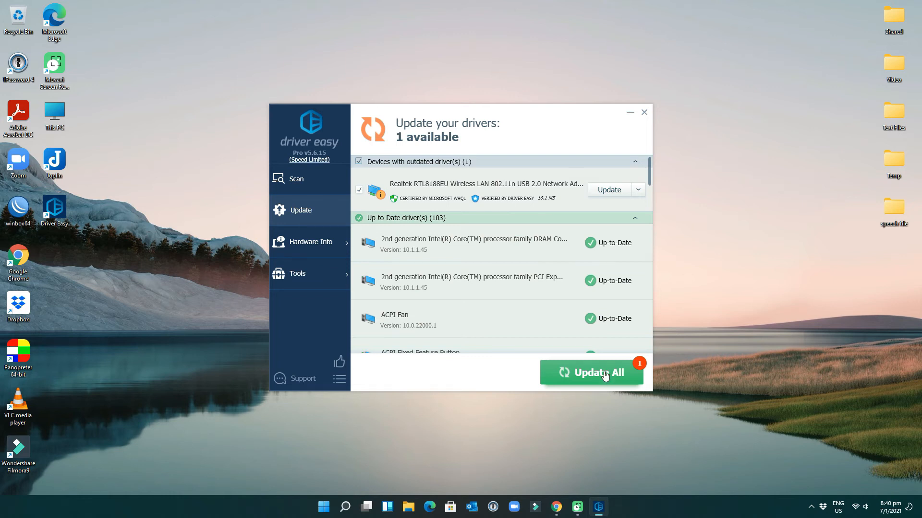
Update All to download and install the Realtek wireless adapter driver
click(599, 372)
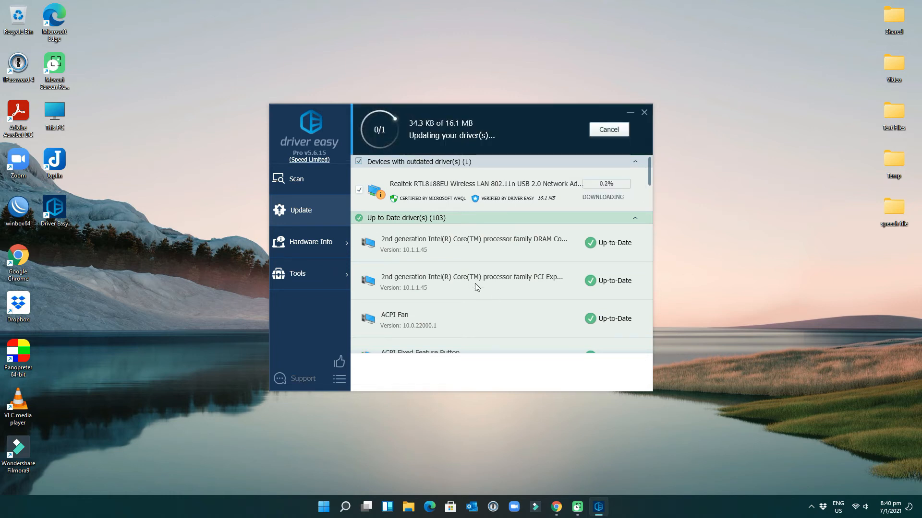
mouse_move(334, 310)
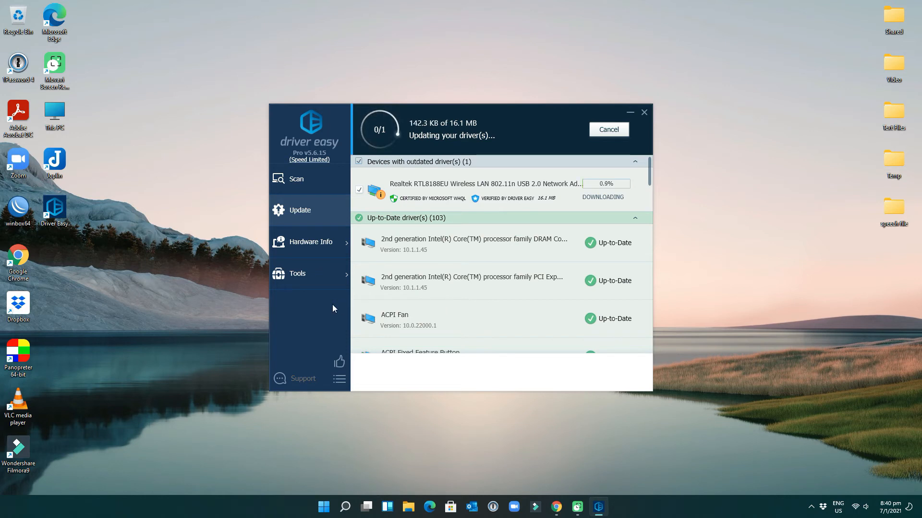
mouse_move(340, 326)
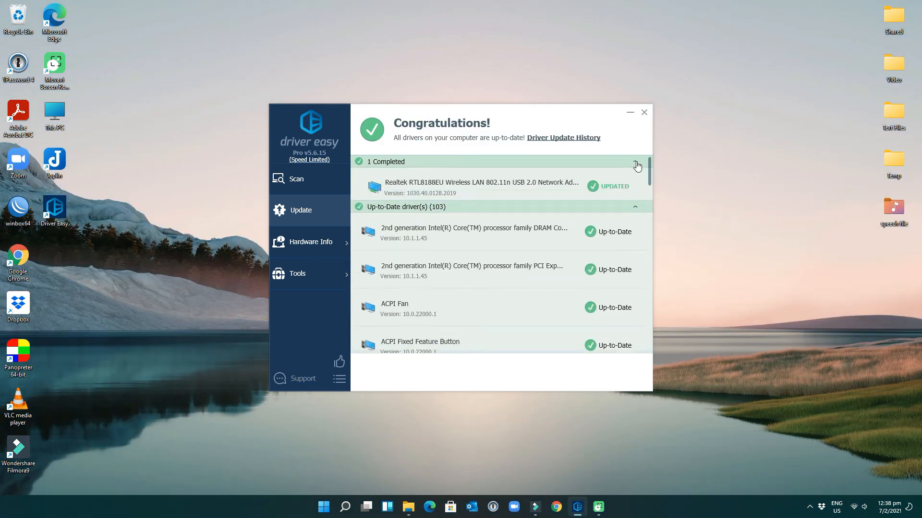
Launch Device Manager from the Start button's quick system-tools list
right_click(323, 507)
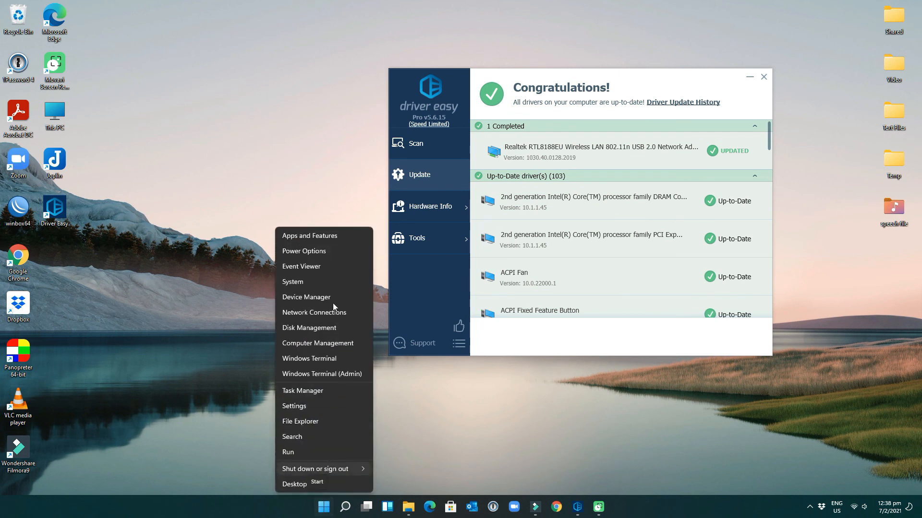
mouse_move(315, 300)
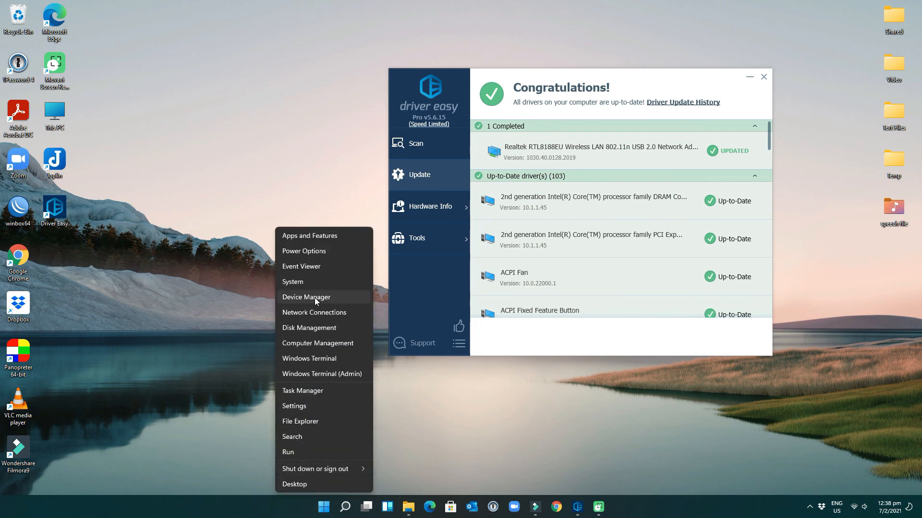
click(306, 298)
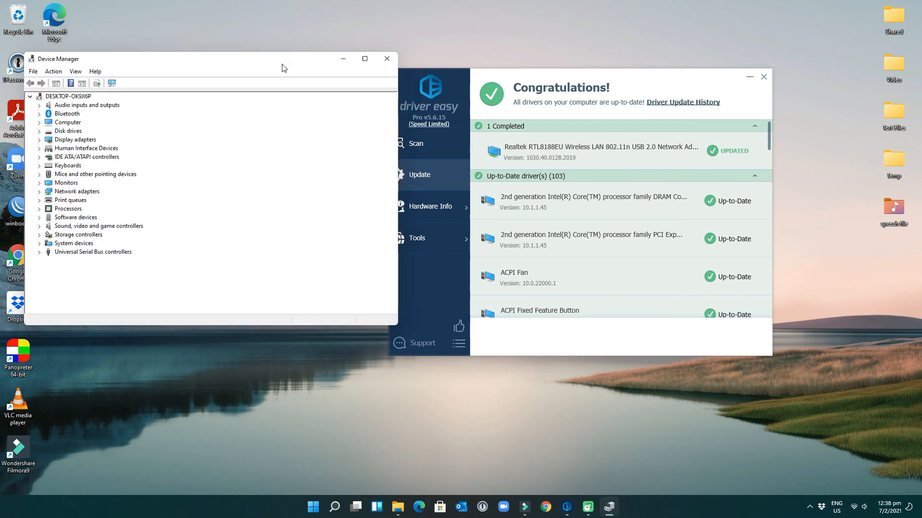
mouse_move(273, 134)
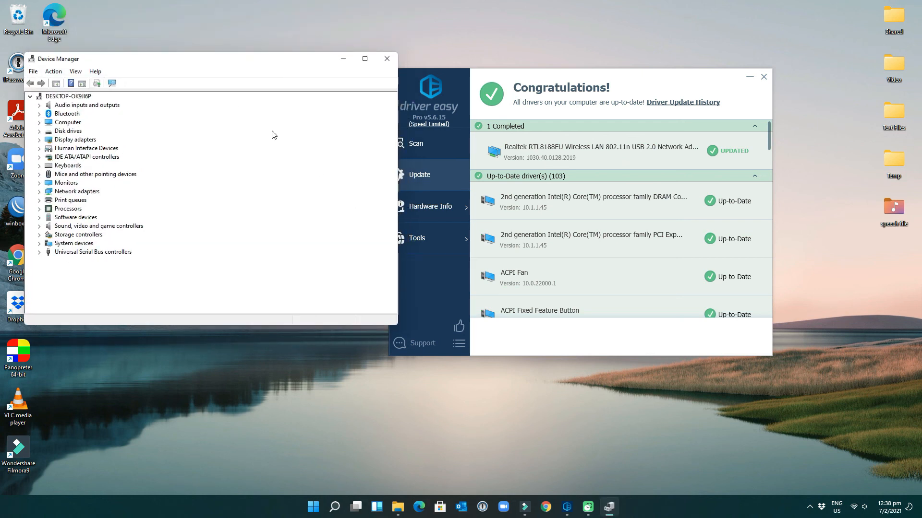
mouse_move(287, 222)
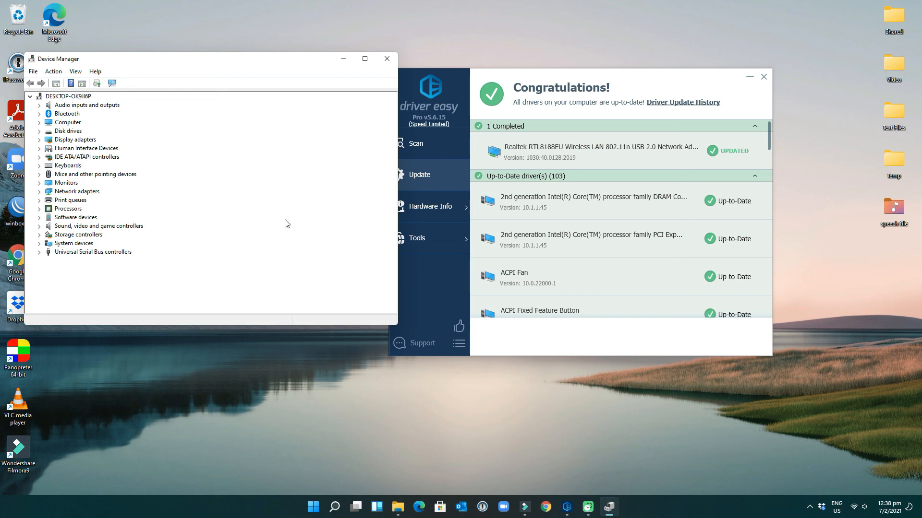
mouse_move(641, 392)
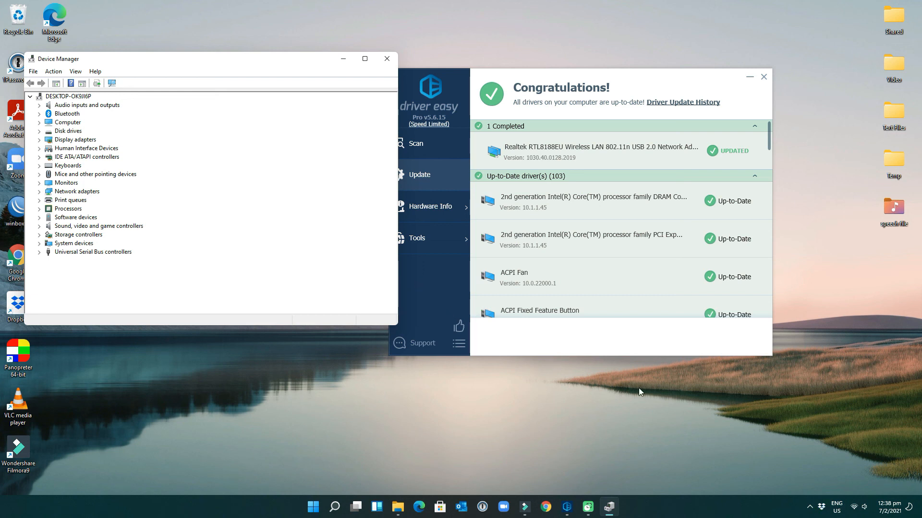
mouse_move(387, 59)
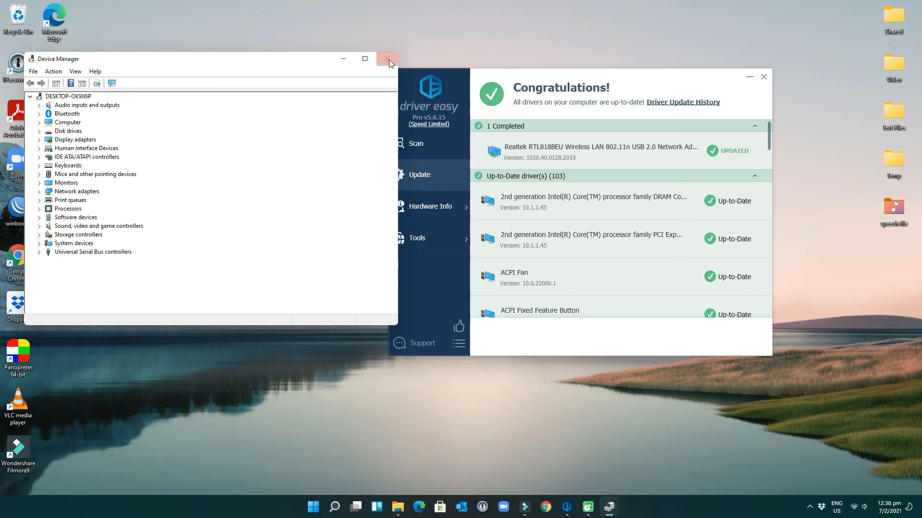